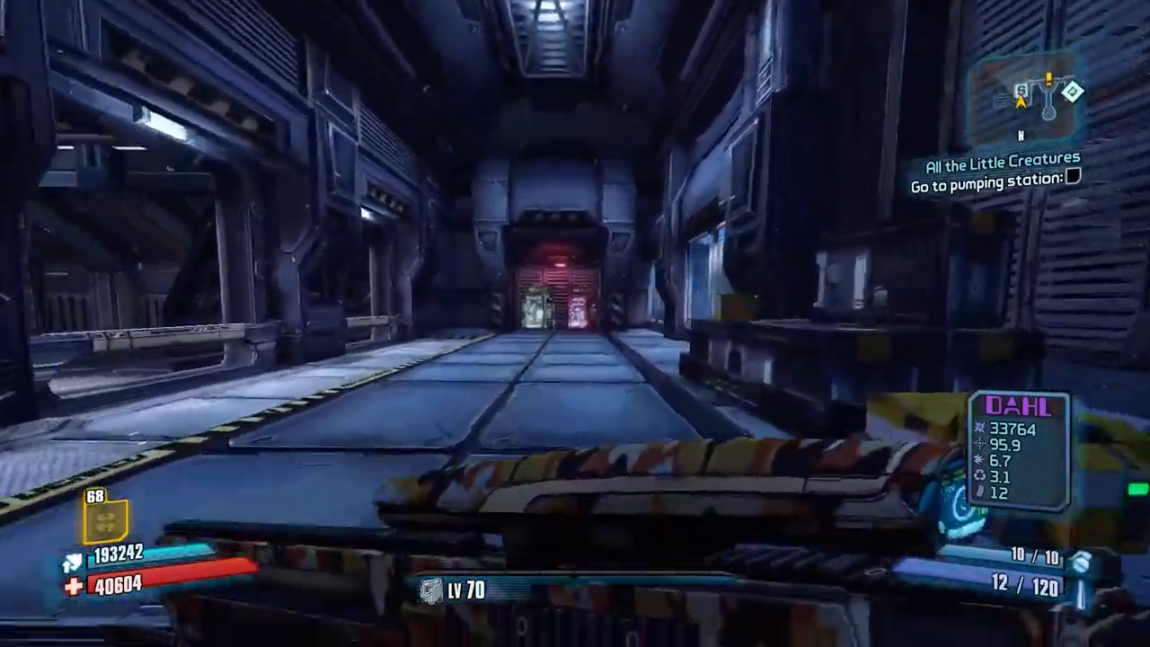
Walk down the corridor to face the captured Lost Legion Marine target
{"action": "key", "text": "w"}
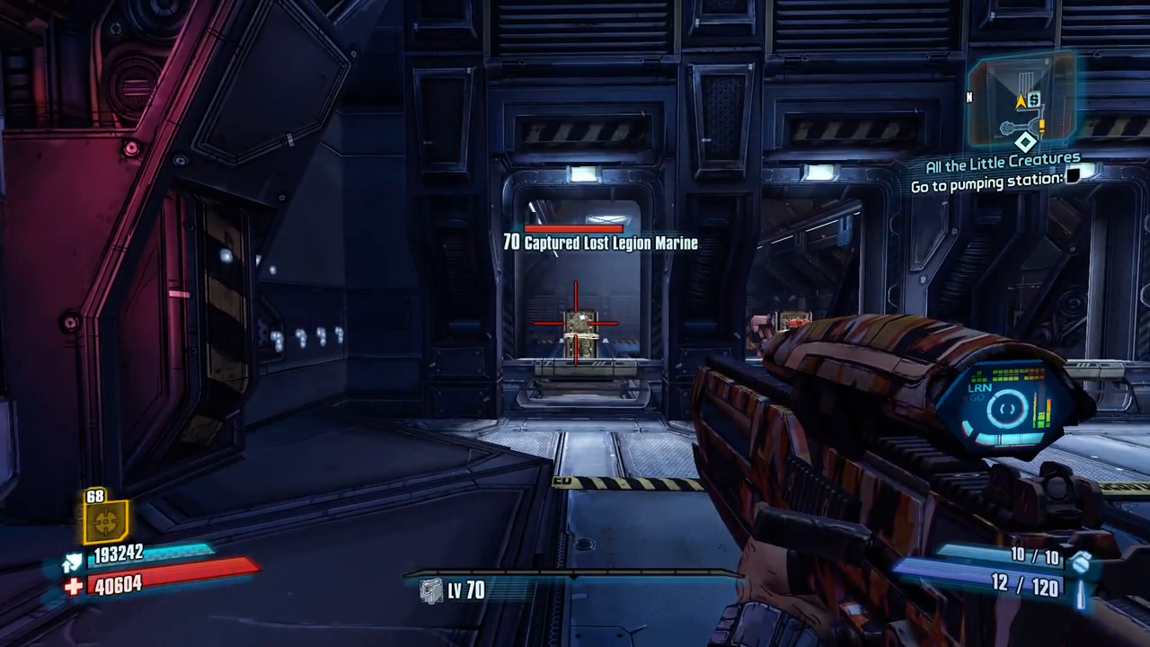
Review the Cartel Sniper's stats in the inventory, then scope in on the bound Marine
{"action": "key", "text": "Tab"}
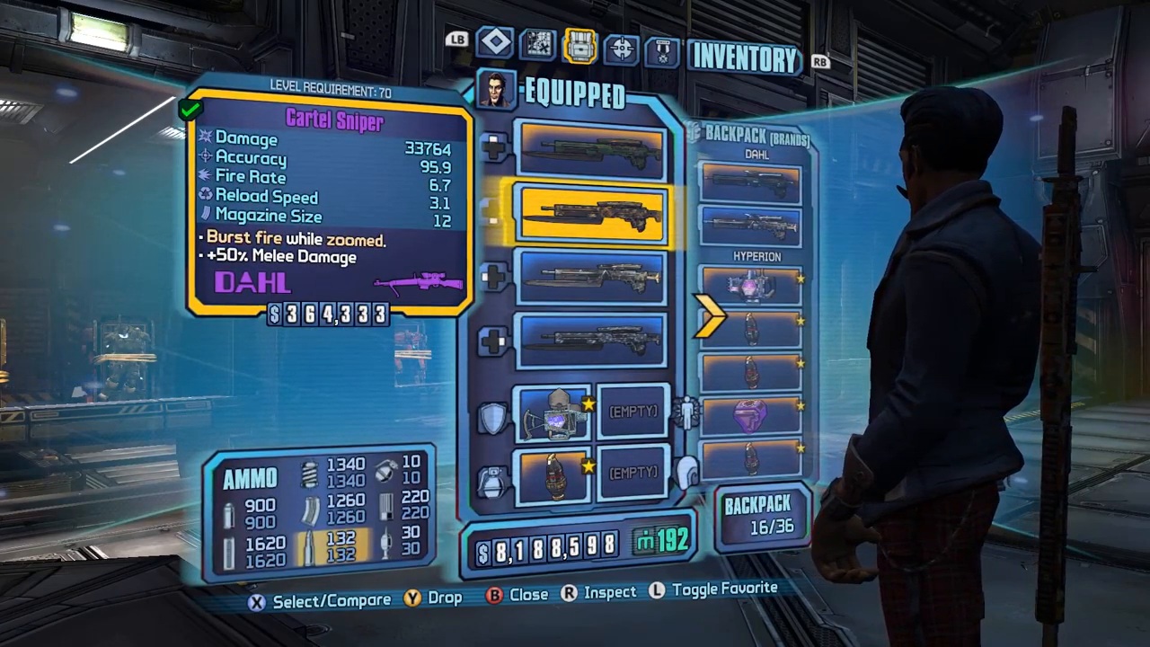
{"action": "key", "text": "r"}
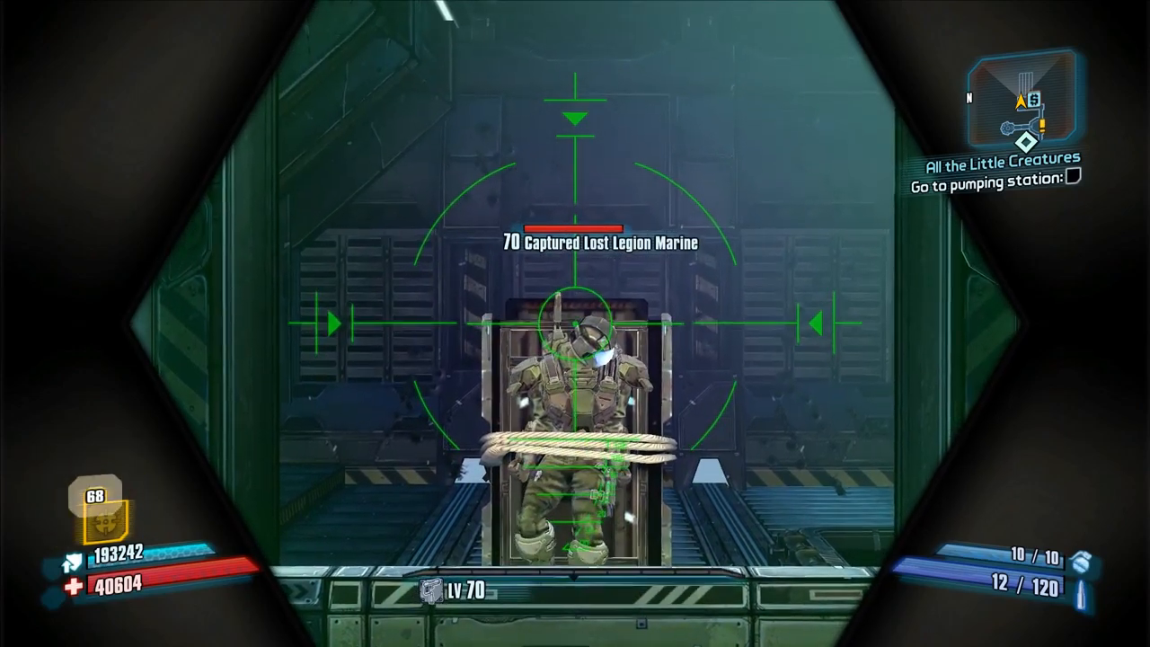
Fire Cartel Sniper rounds at the Marine, dropping reserve ammo to 102
{"action": "left_click", "coordinate": [575, 323]}
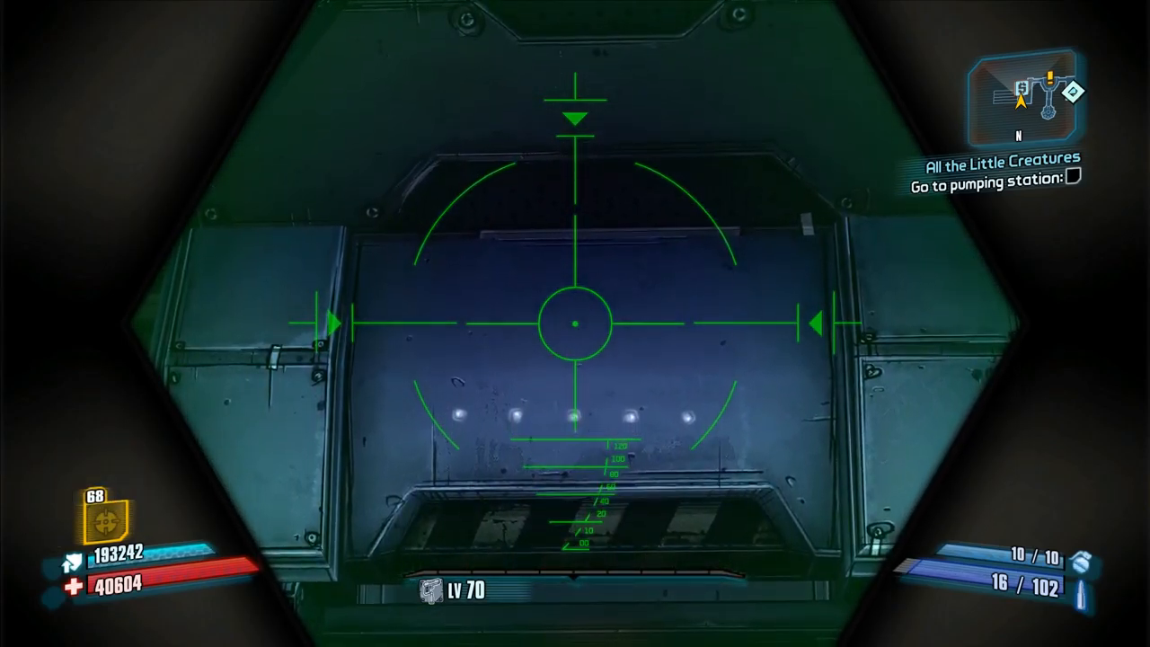
Land 107K critical hits on the captured Lost Legion Marine
{"action": "left_click", "coordinate": [575, 324]}
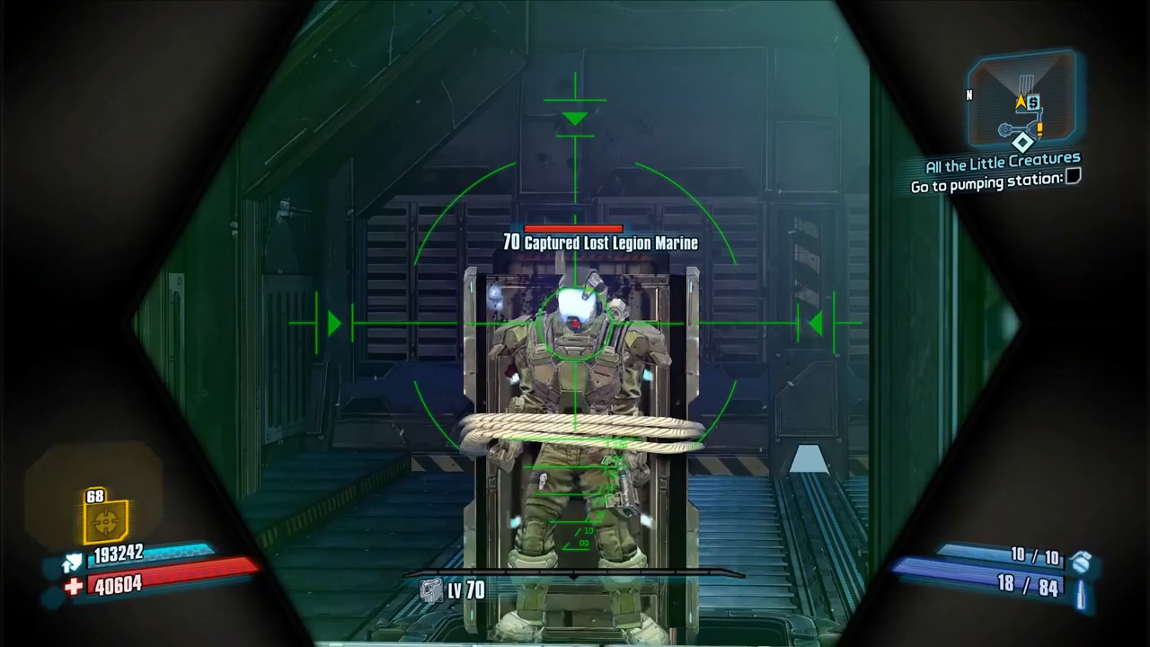
{"action": "left_click", "coordinate": [574, 323]}
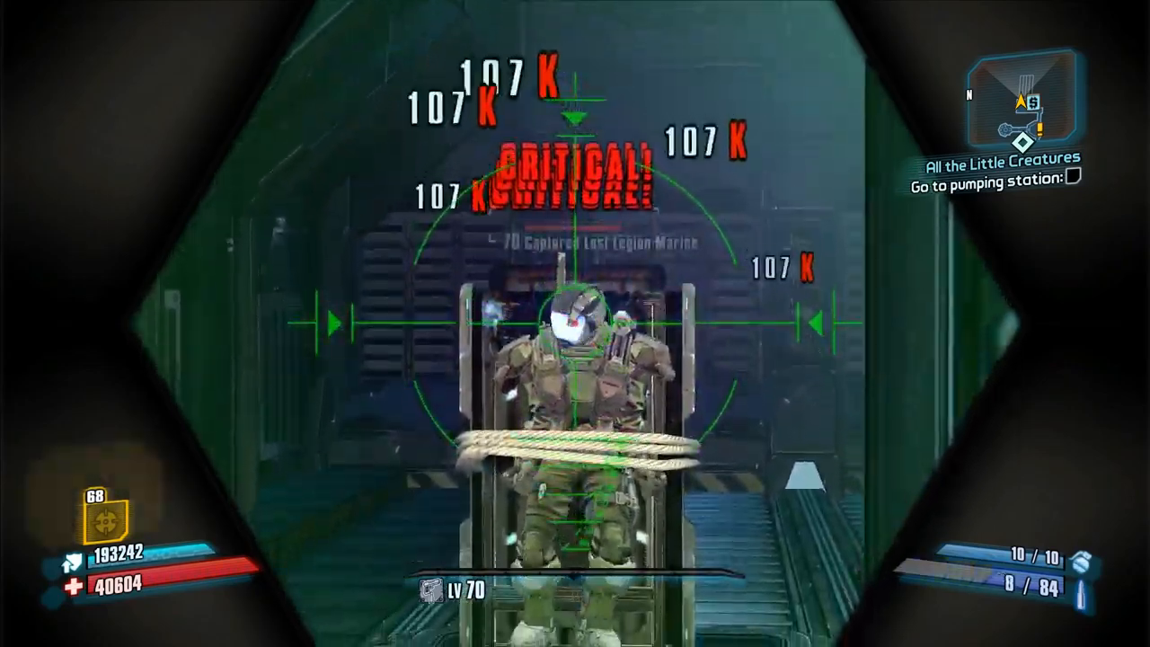
{"action": "left_click", "coordinate": [575, 323]}
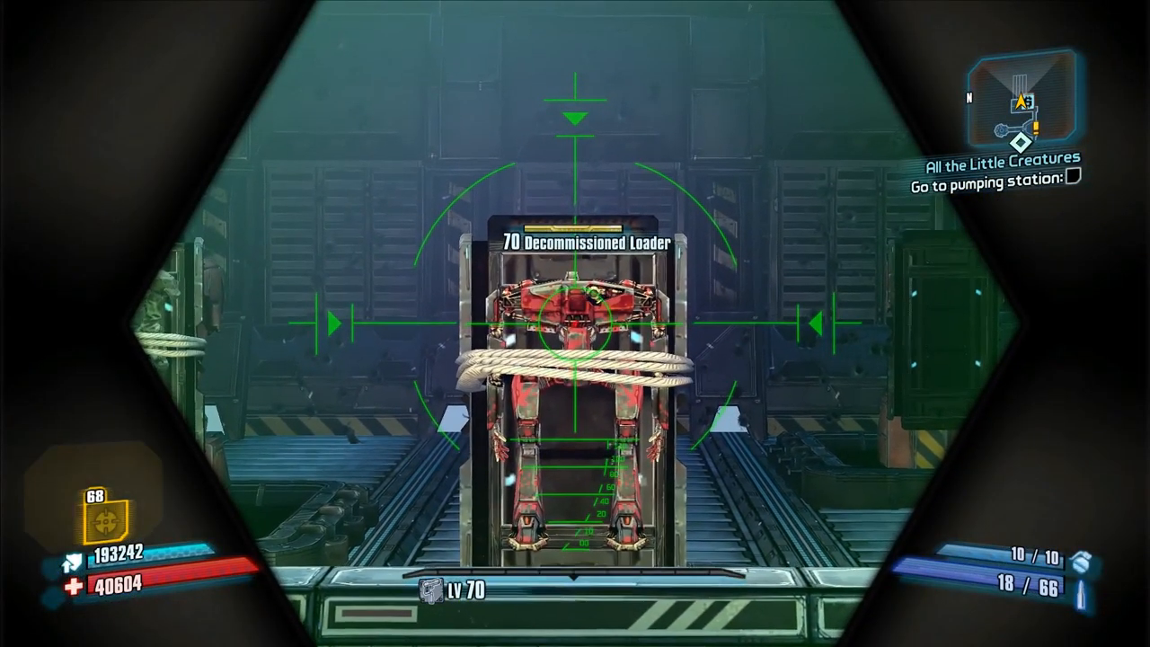
Shoot the bound Decommissioned Loader for 21480-damage hits
{"action": "left_click", "coordinate": [575, 323]}
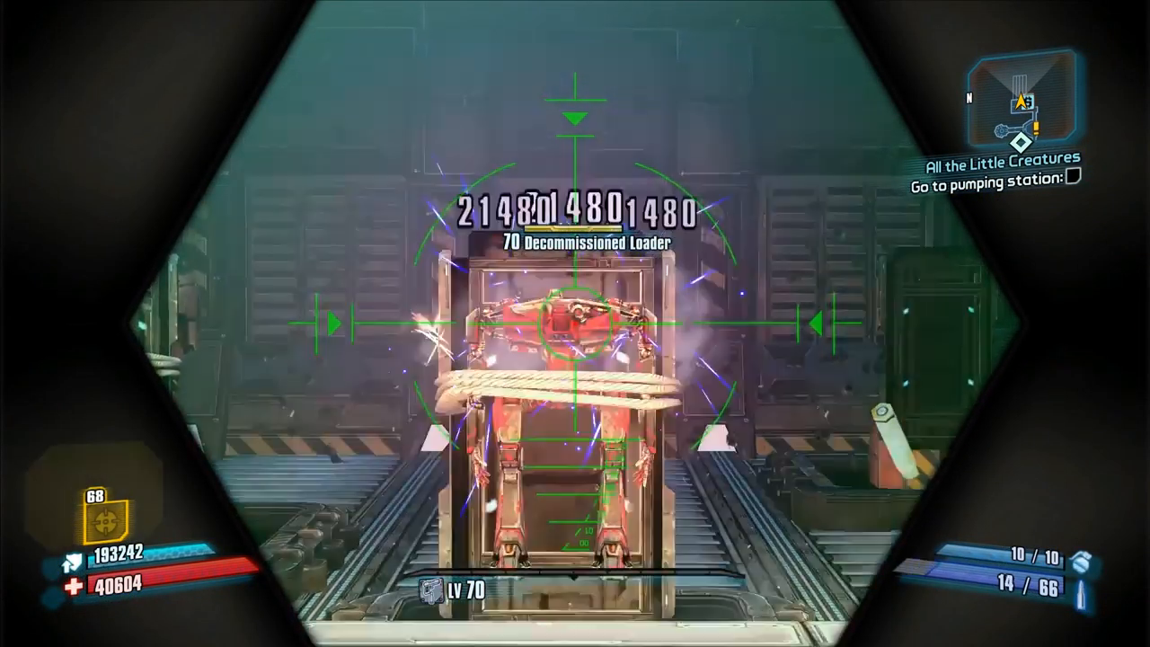
{"action": "left_click", "coordinate": [574, 323]}
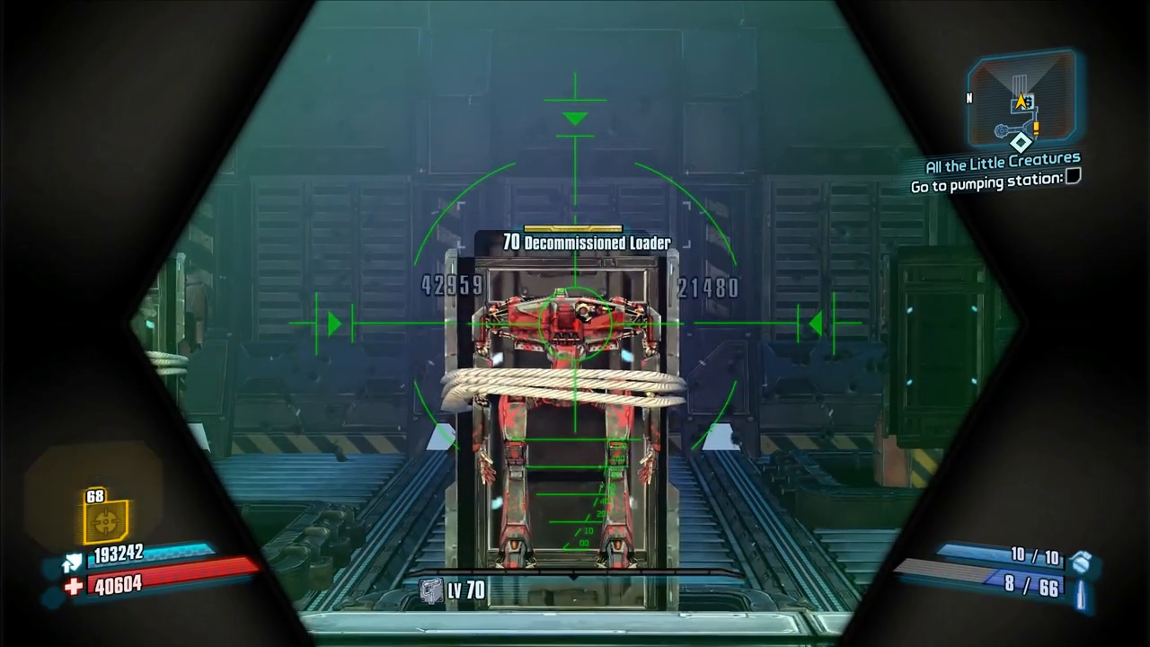